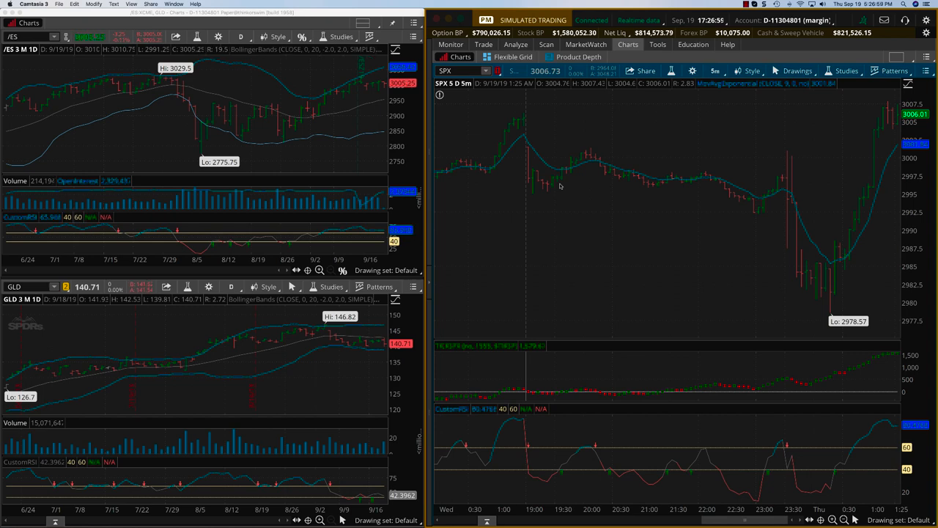
mouse_move(852, 195)
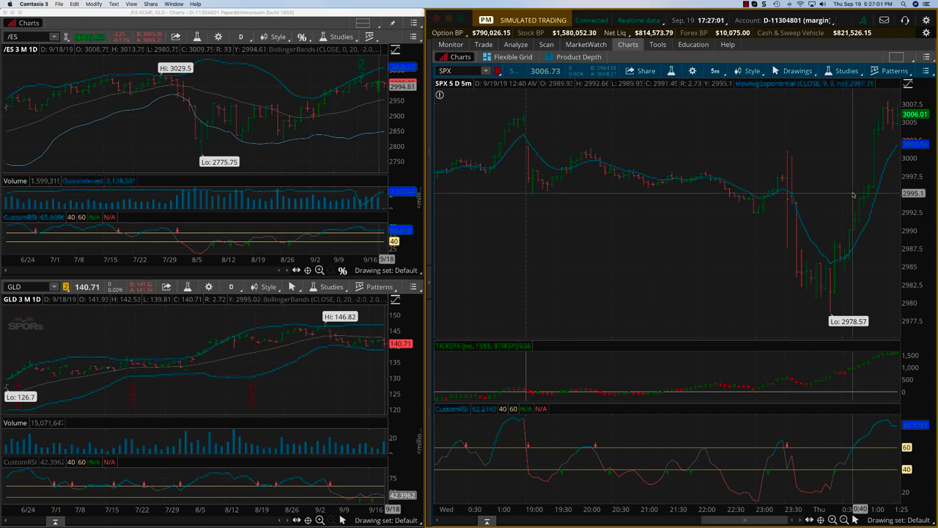
mouse_move(864, 262)
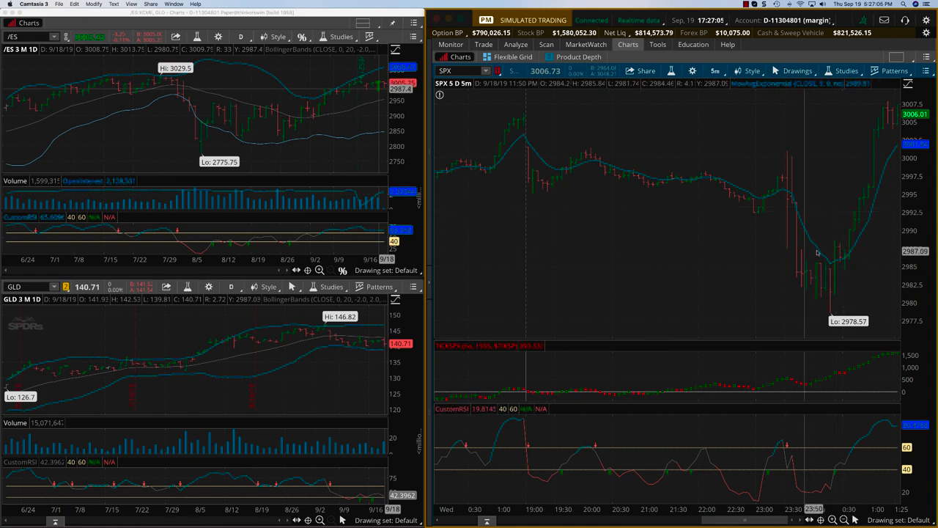
mouse_move(789, 205)
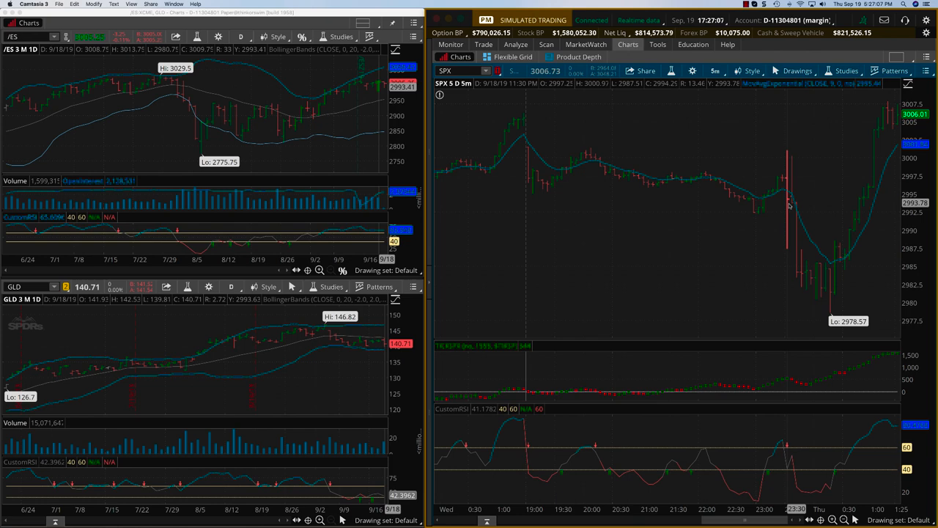
mouse_move(826, 239)
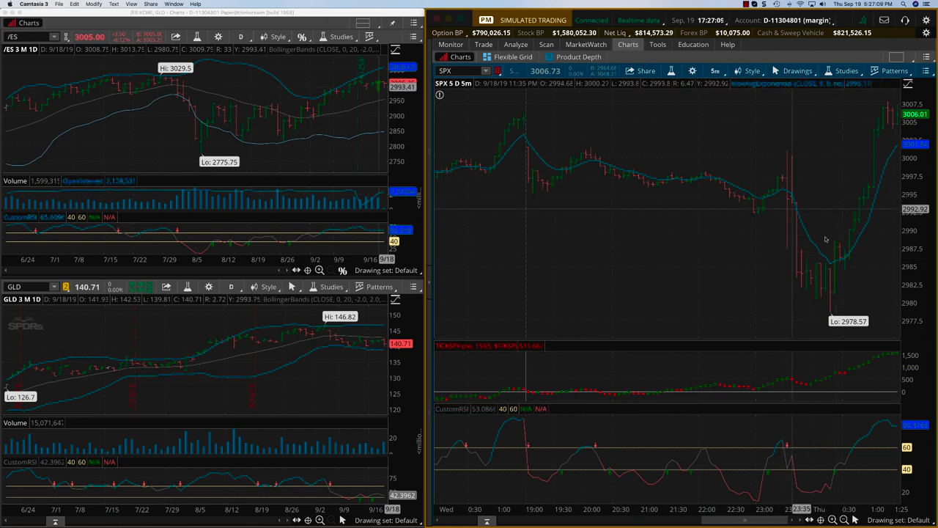
mouse_move(854, 241)
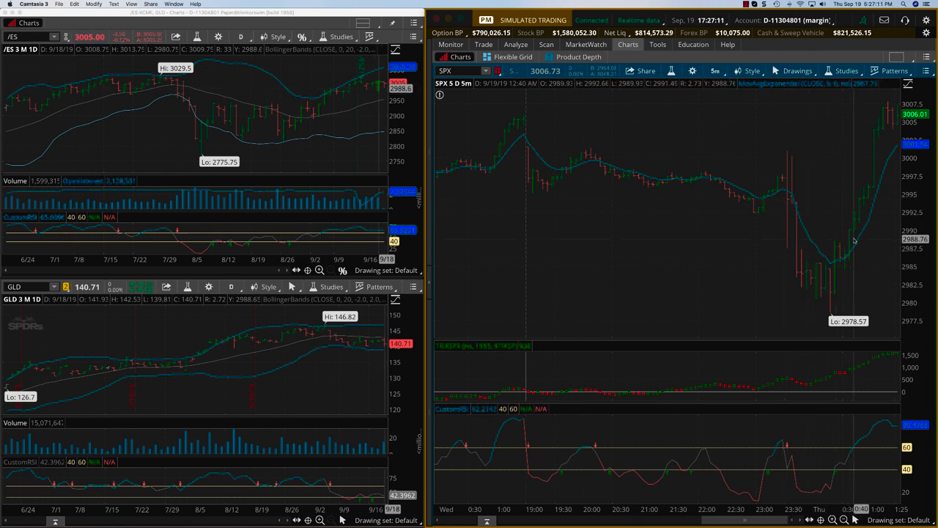
mouse_move(786, 231)
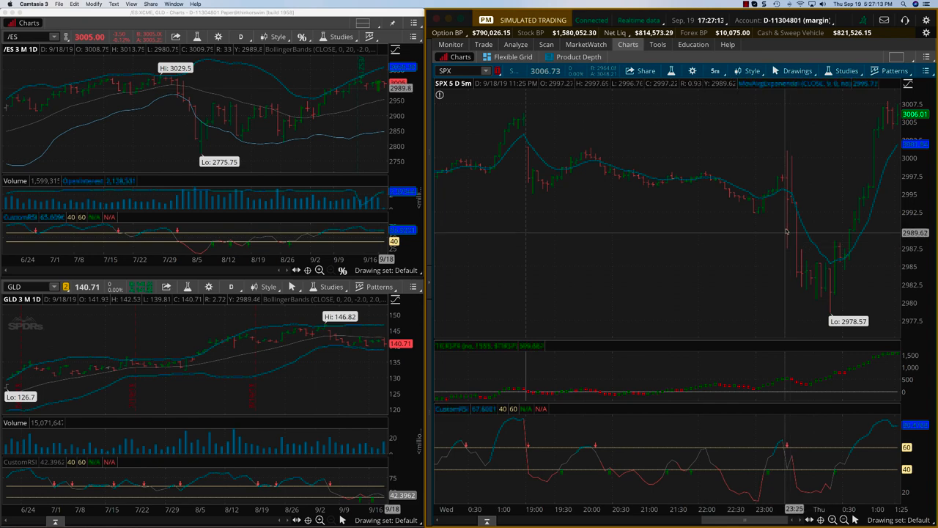
mouse_move(787, 216)
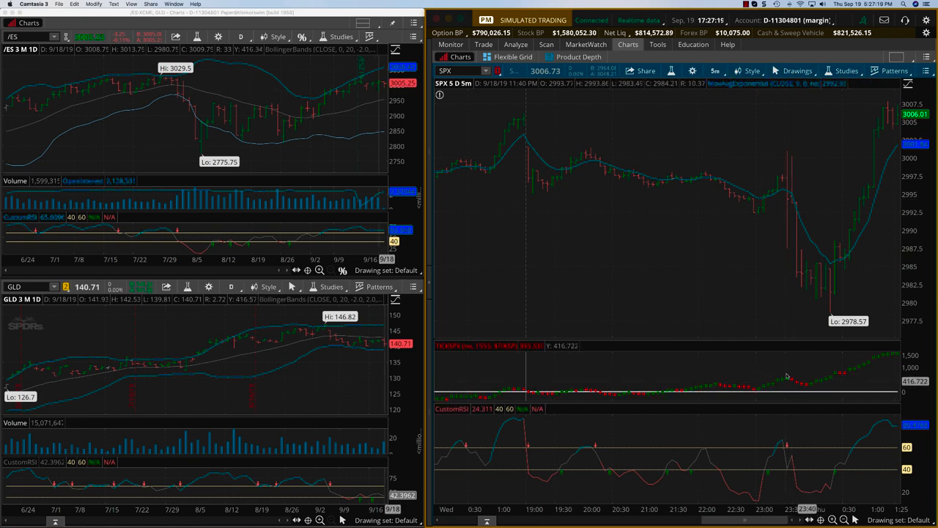
mouse_move(799, 384)
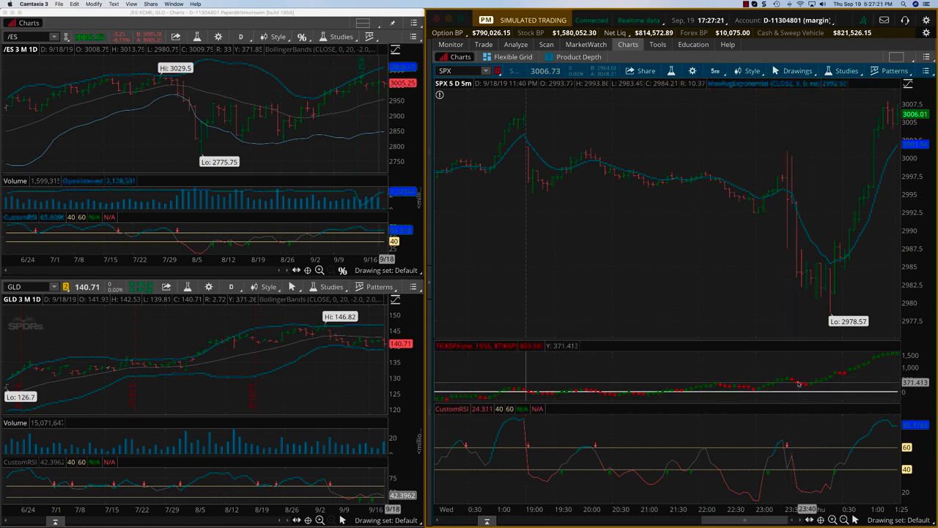
mouse_move(795, 261)
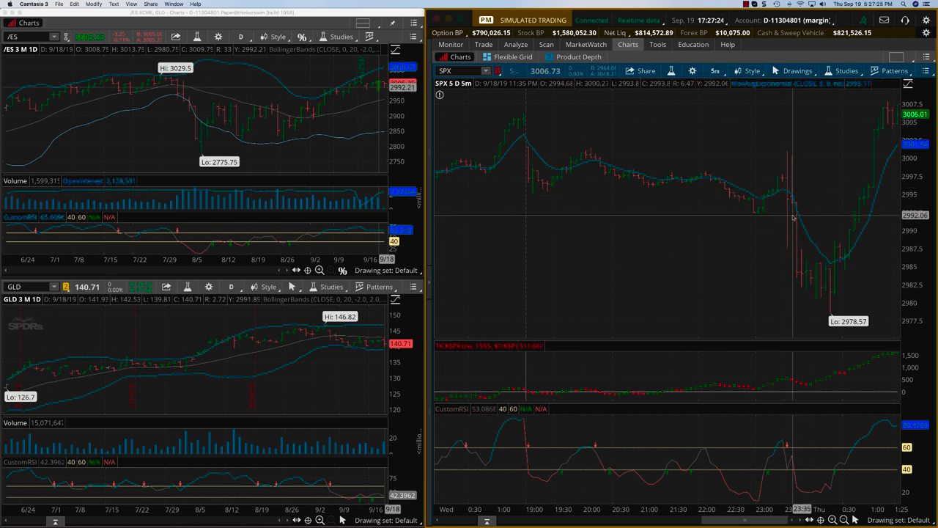
mouse_move(794, 255)
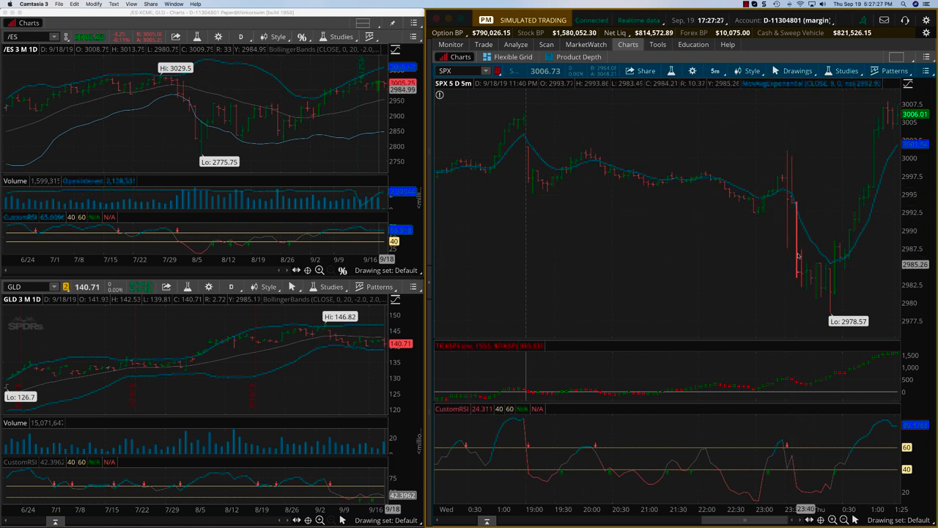
mouse_move(787, 266)
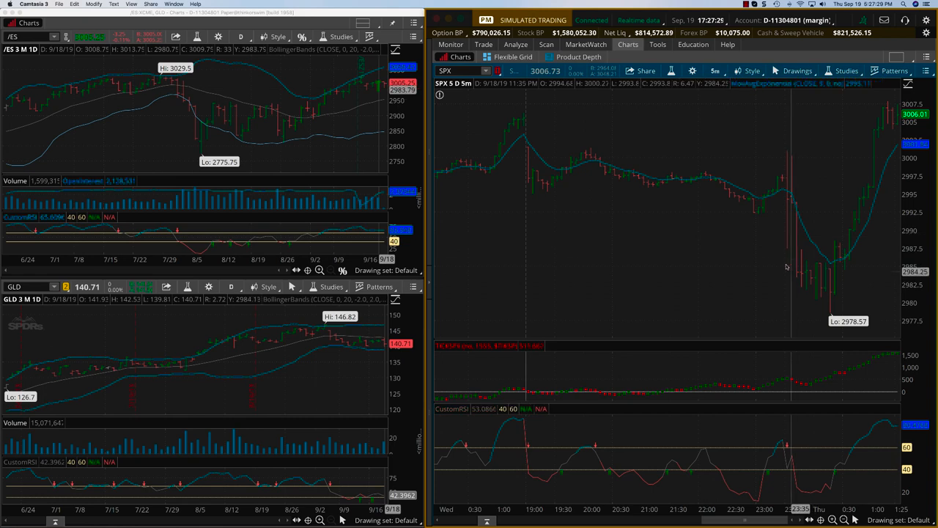
mouse_move(795, 248)
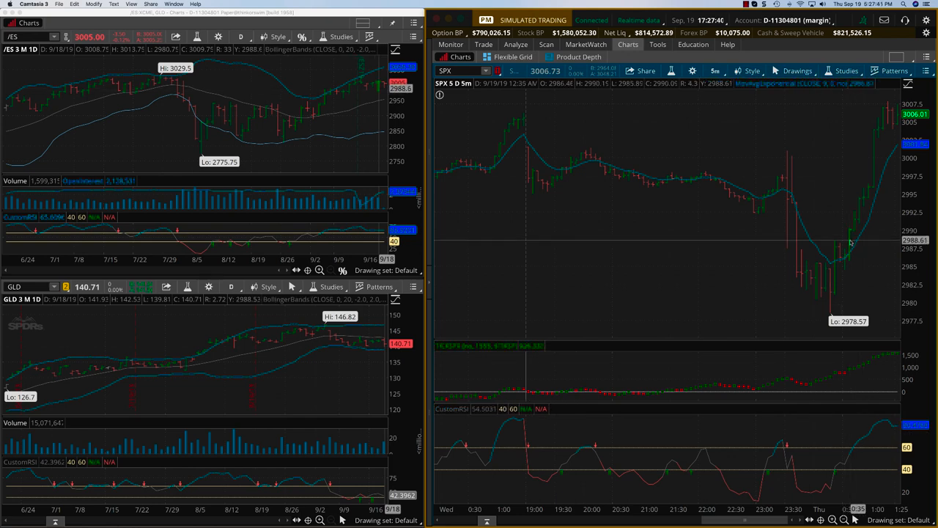
mouse_move(854, 241)
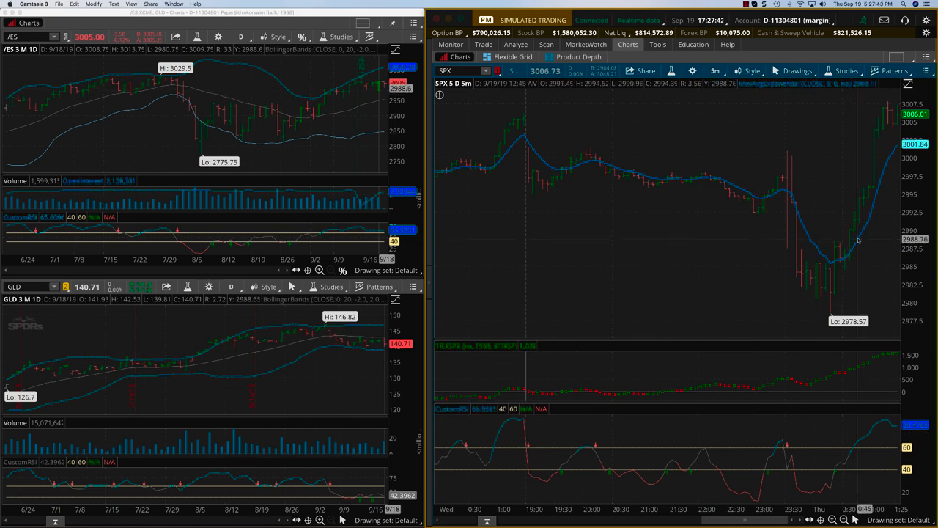
mouse_move(853, 229)
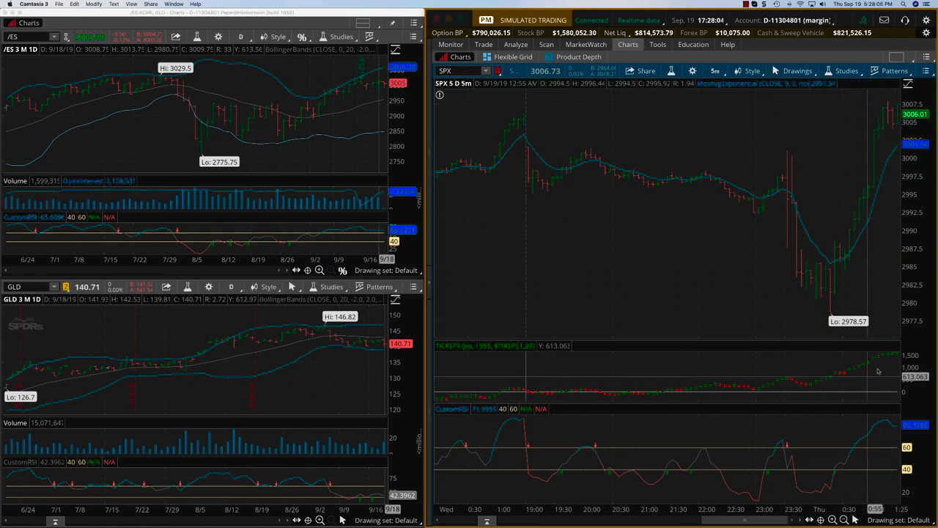
mouse_move(877, 368)
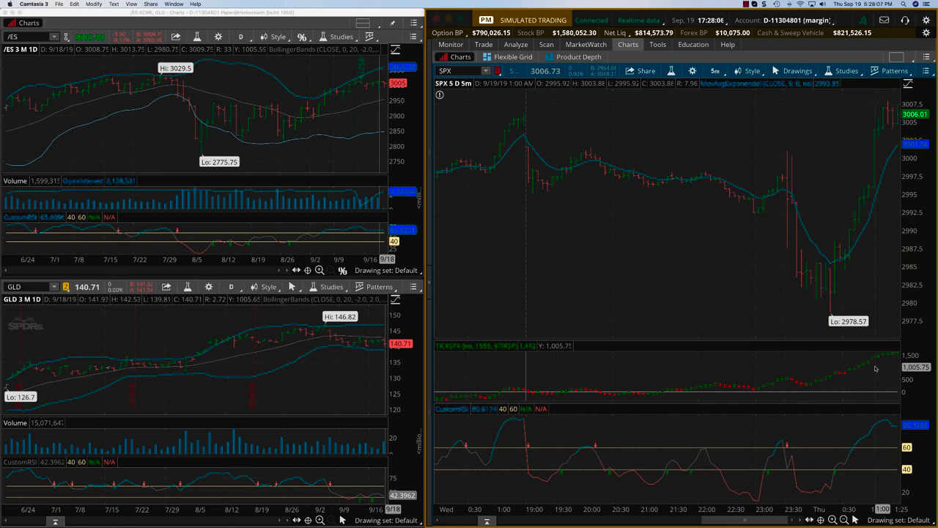